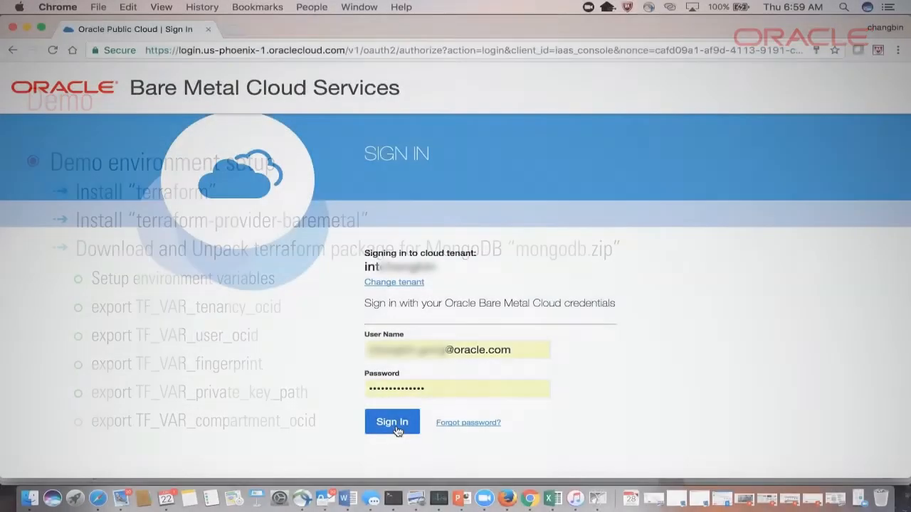
Sign in to the Bare Metal Cloud Services console with the prefilled credentials
click(392, 422)
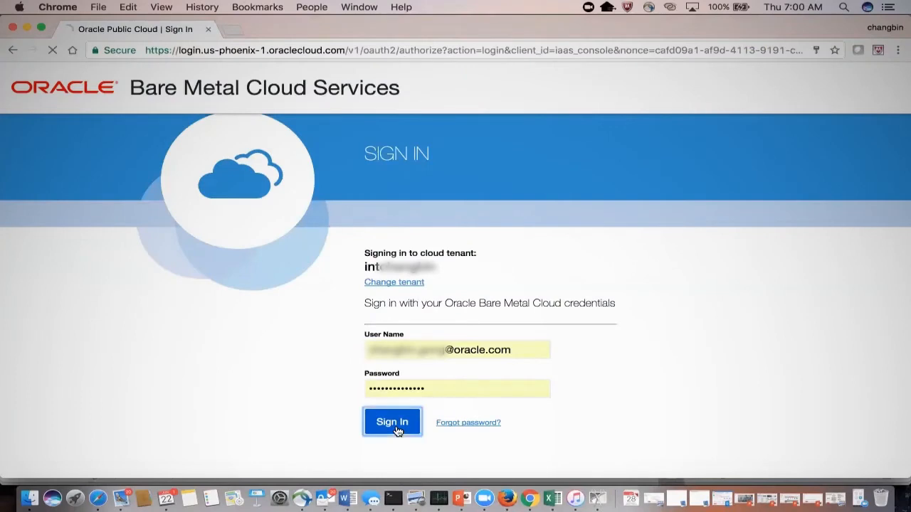
click(392, 421)
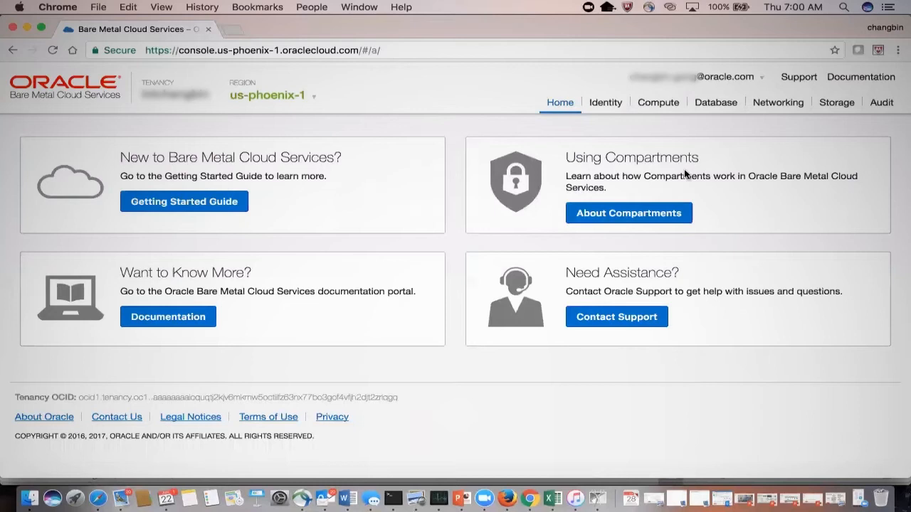
Open Networking to view the MongodbDemo compartment's (empty) Virtual Cloud Networks list
click(778, 102)
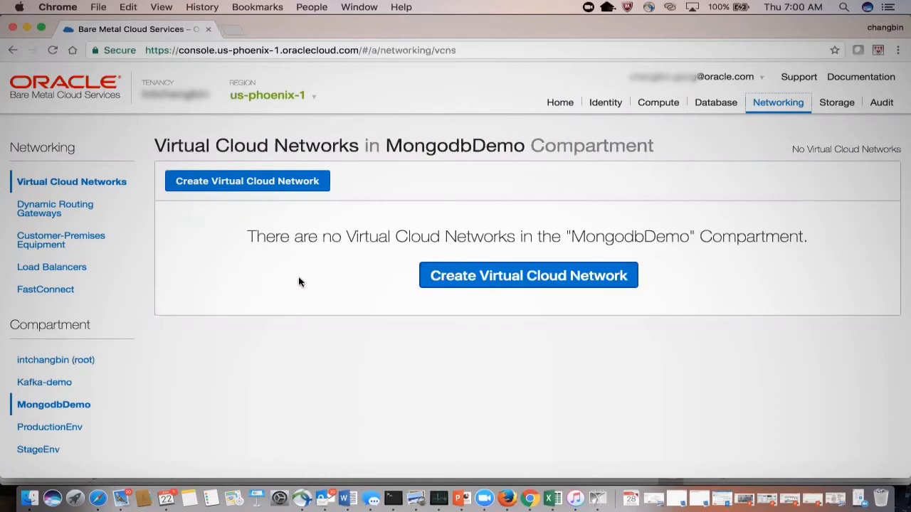
mouse_move(392, 498)
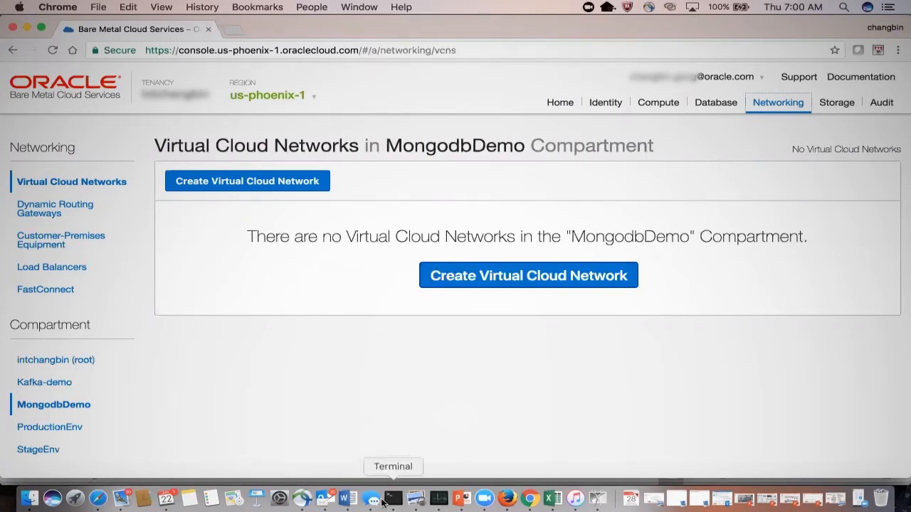
In Terminal, open ~/.bash_profile in vi to check the shell profile
click(392, 498)
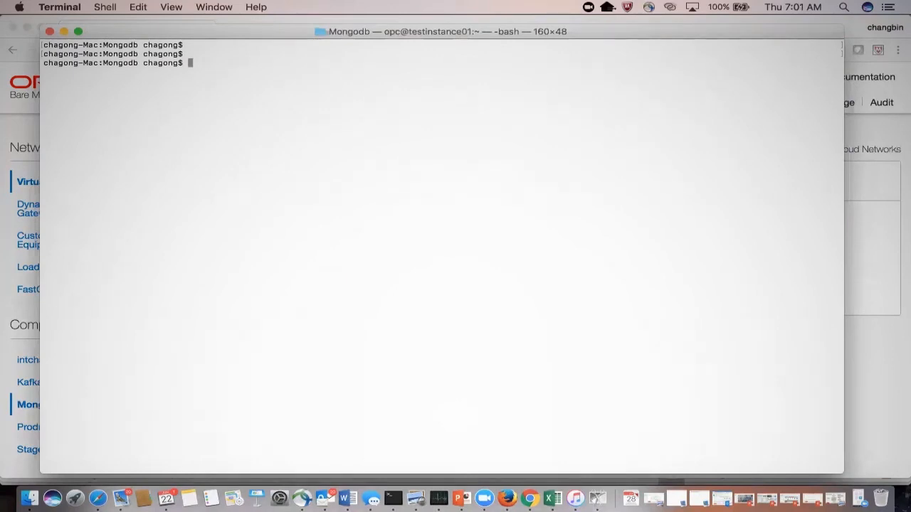
text(vi ~)
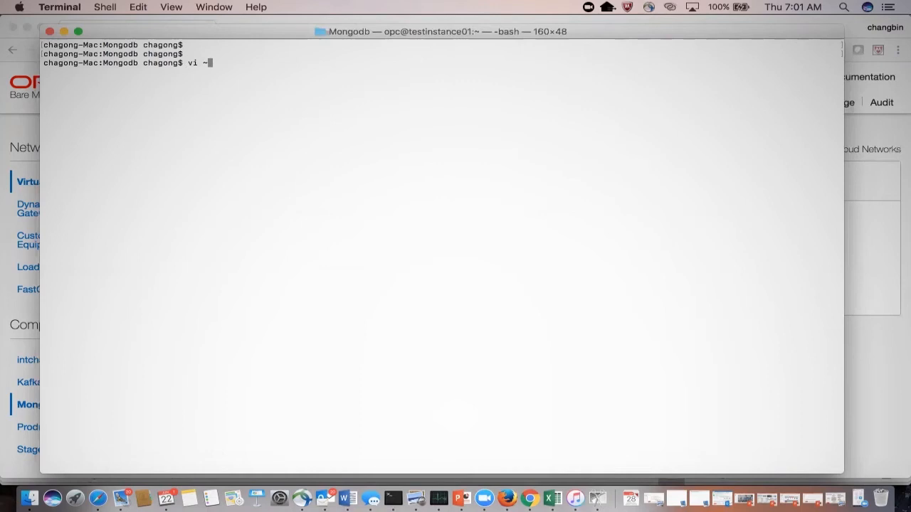
text(/.bash_profile)
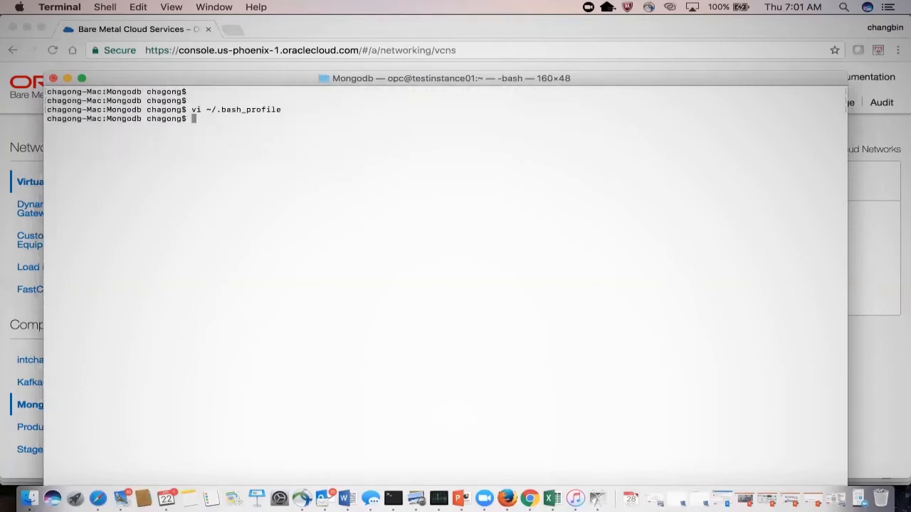
Run ../terraform plan from the Mongodb folder
text(../)
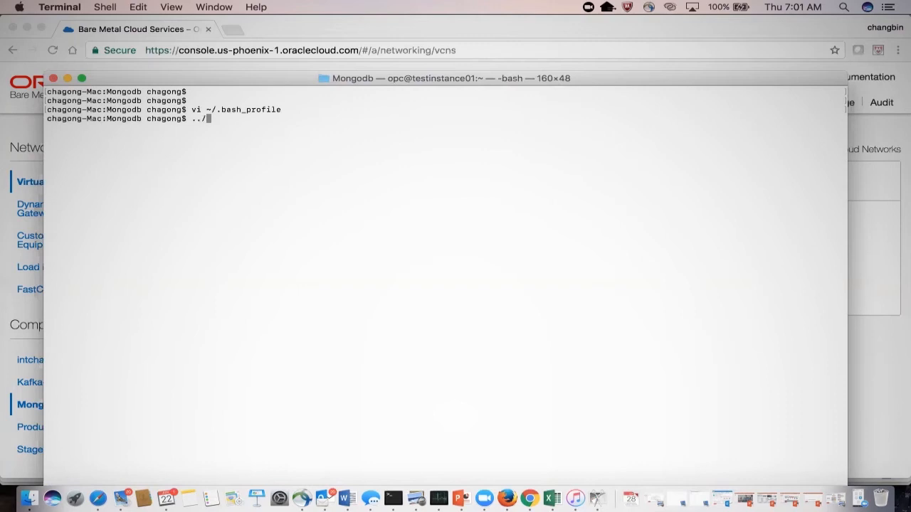
text(ter)
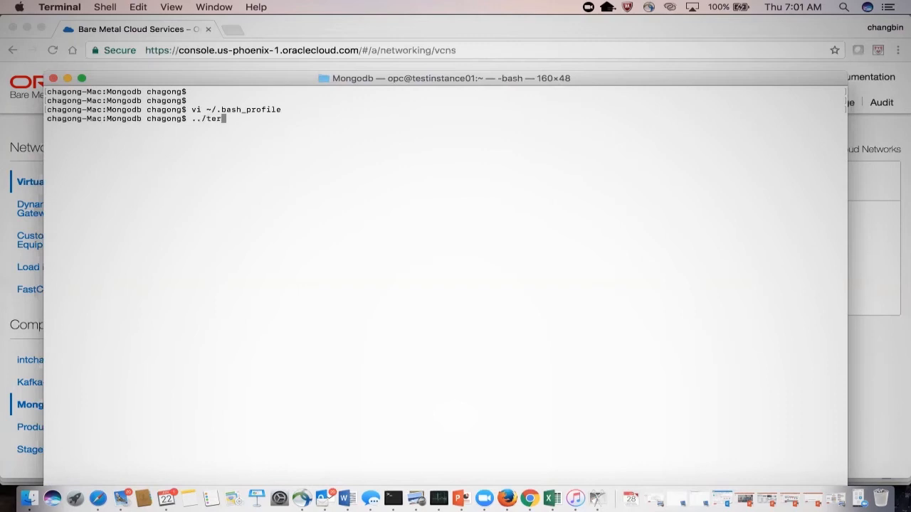
text(raform p)
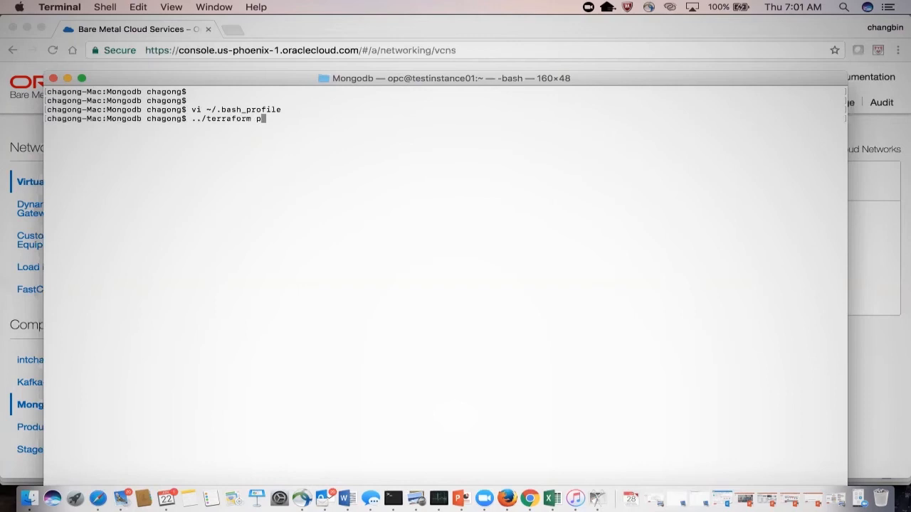
key(enter)
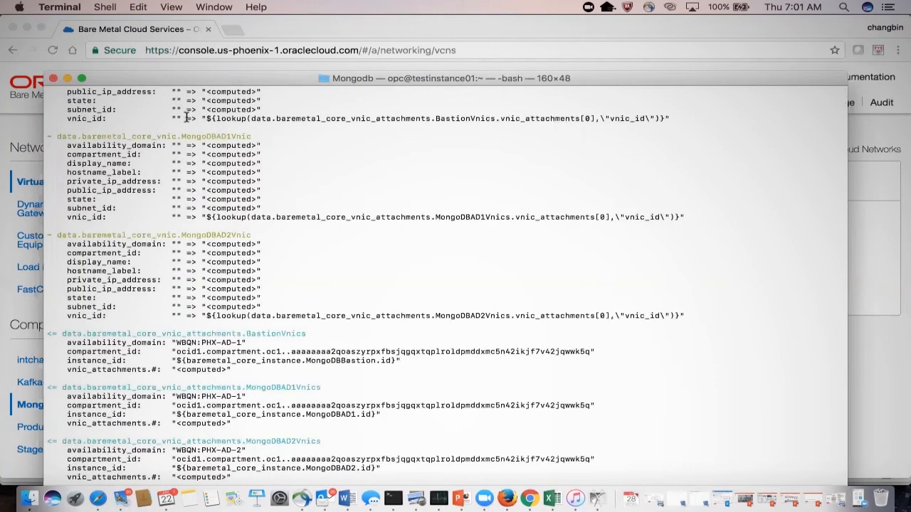
mouse_move(189, 127)
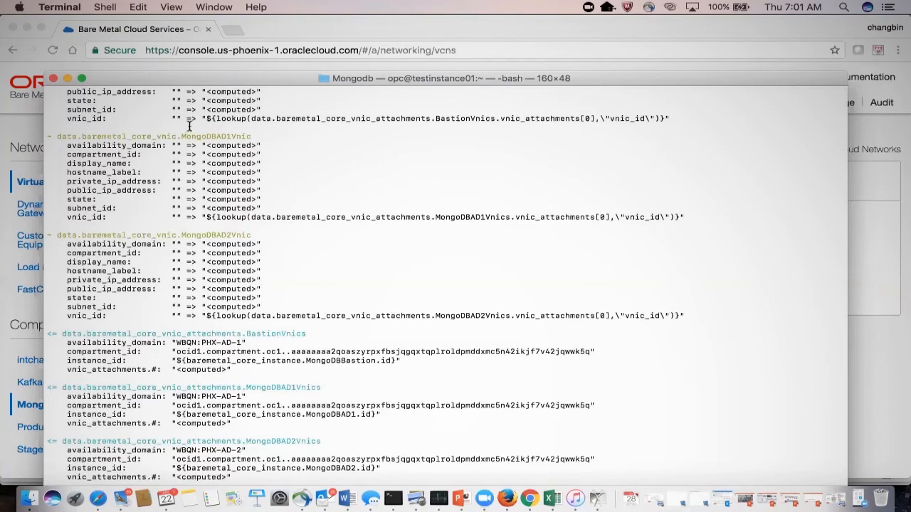
mouse_move(208, 77)
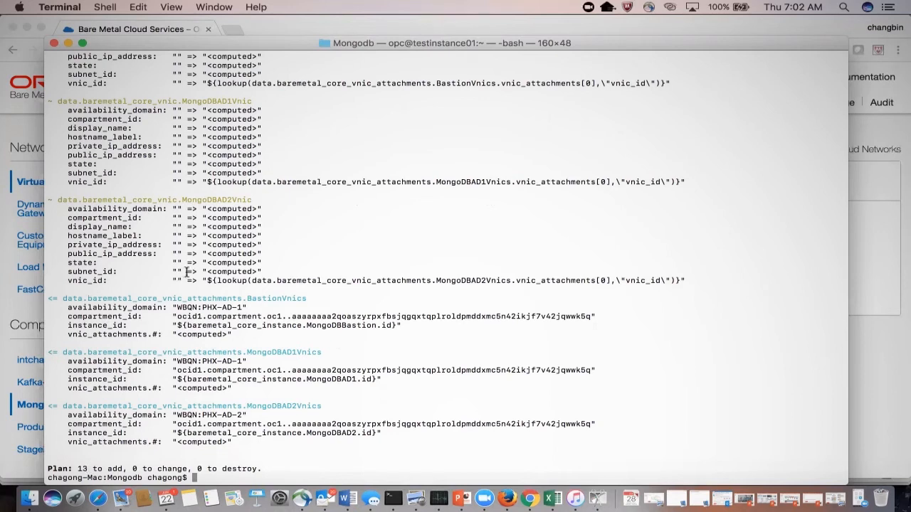
Run ../terraform apply and follow the private, public and bastion subnet creation output
text(../)
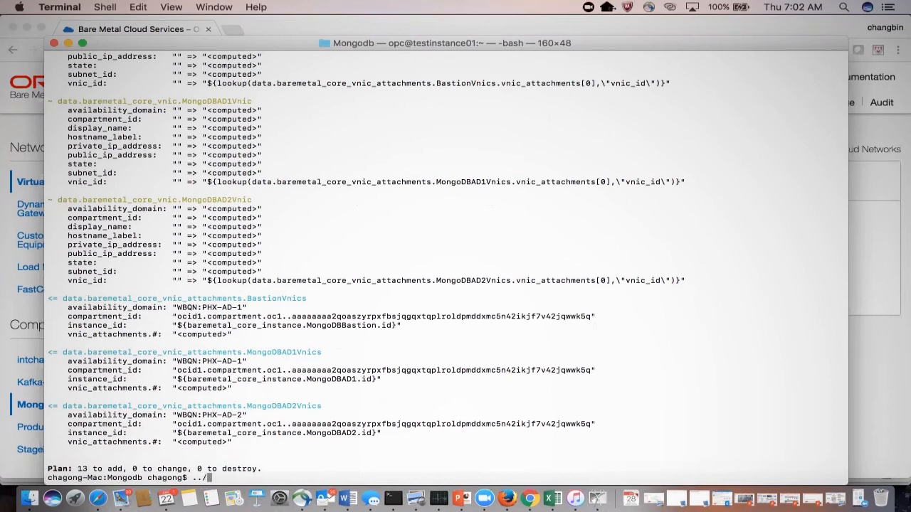
text(terraform)
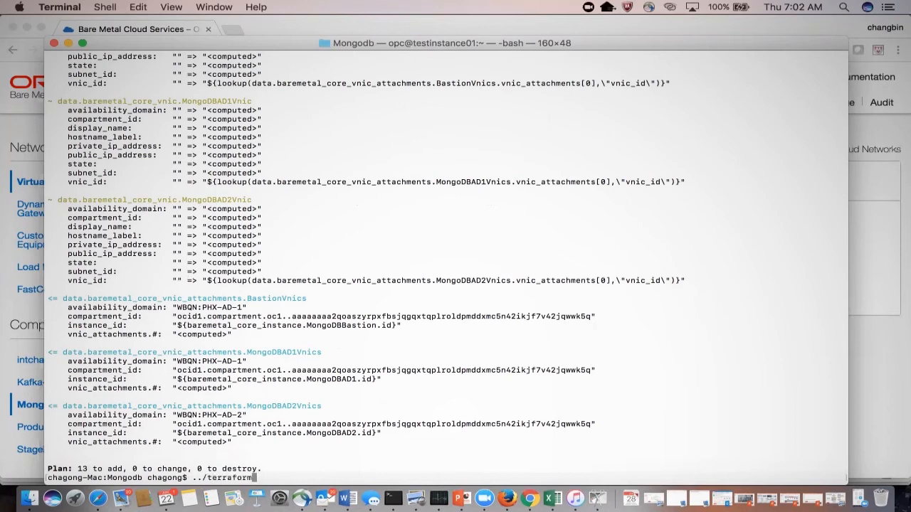
text(appl)
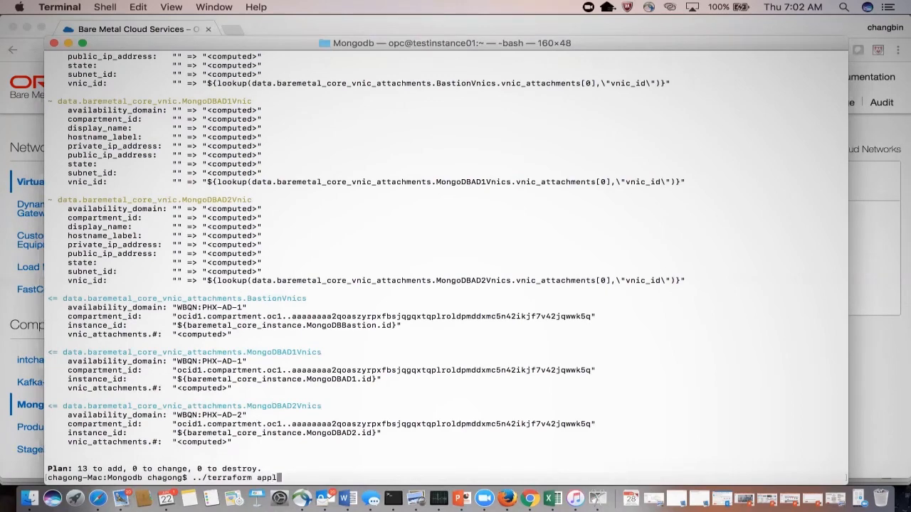
key(enter)
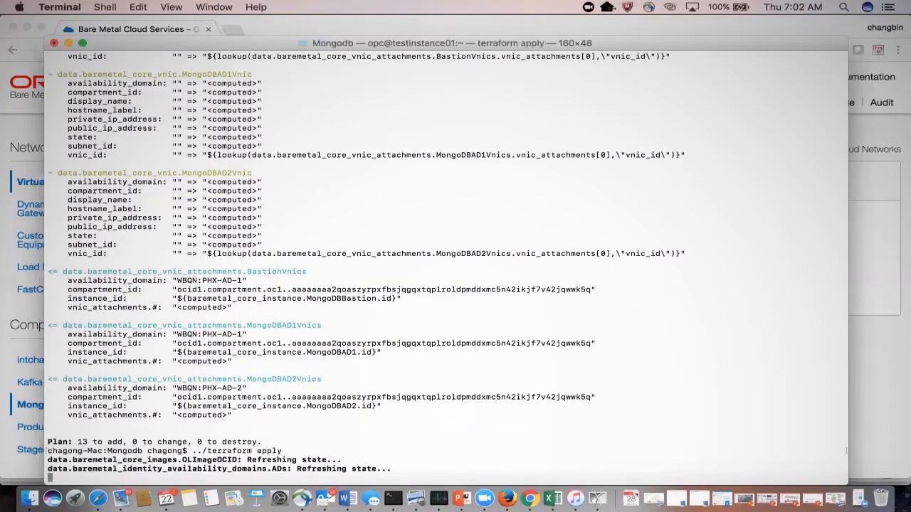
scroll(up, 3)
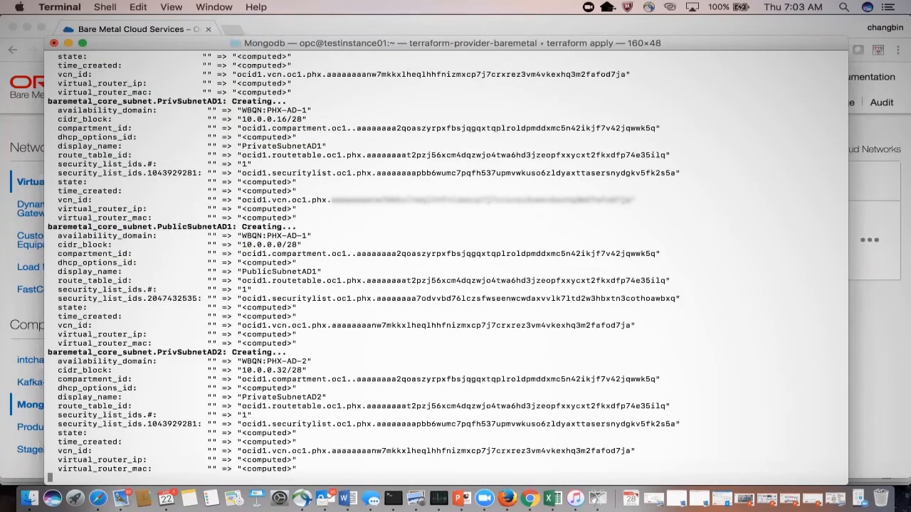
scroll(down, 3)
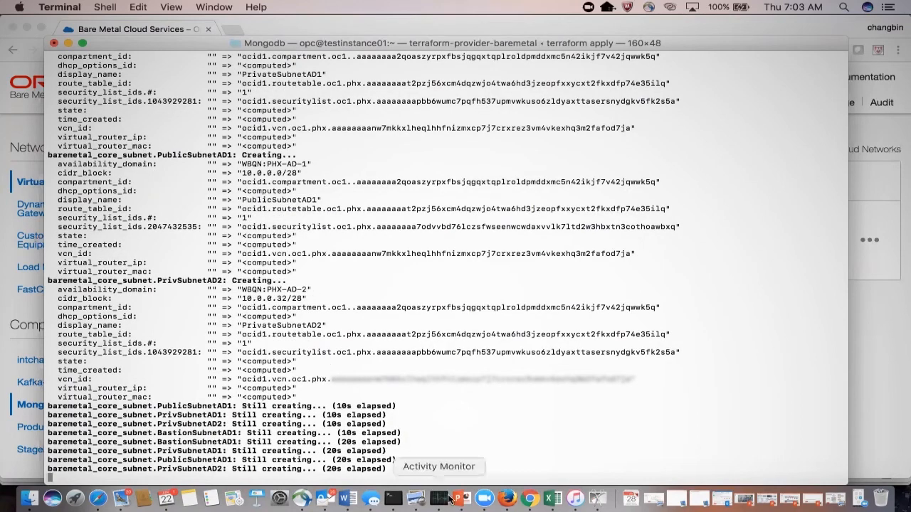
mouse_move(530, 502)
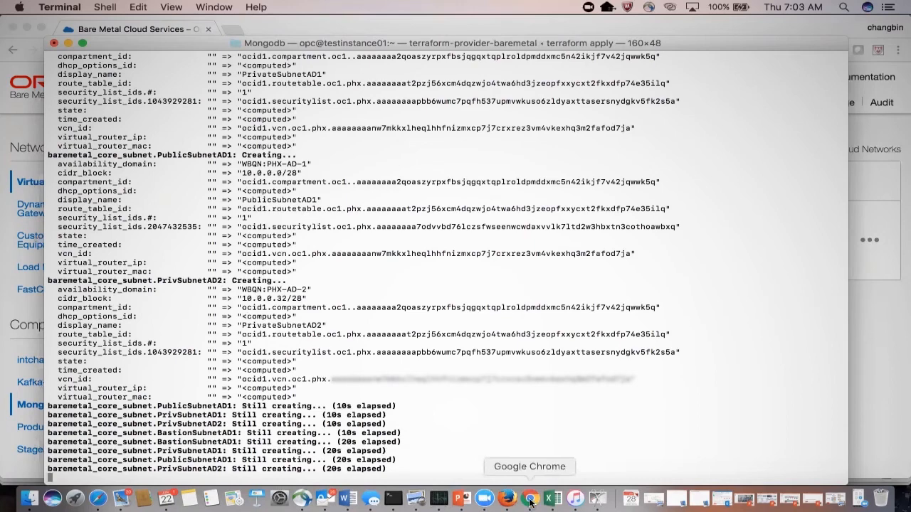
Open the MongoDB VCN in the console and scroll through its four subnets
click(529, 497)
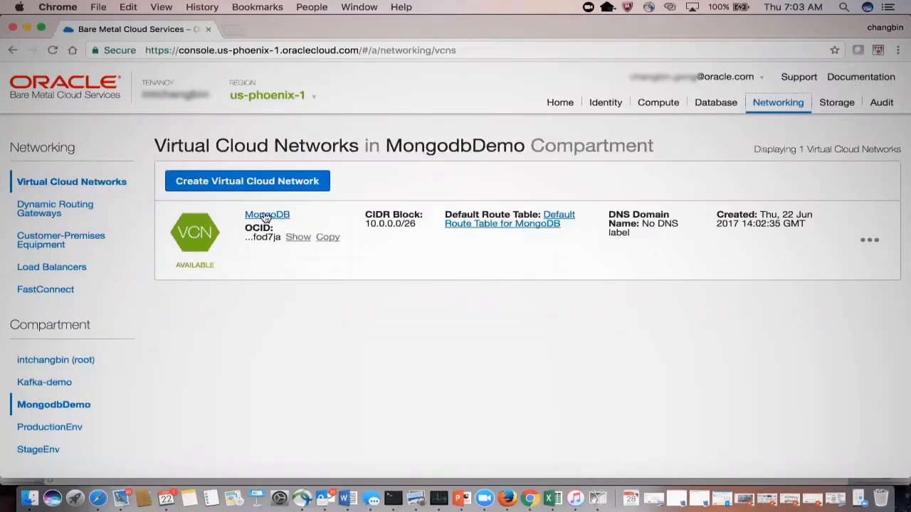
click(266, 214)
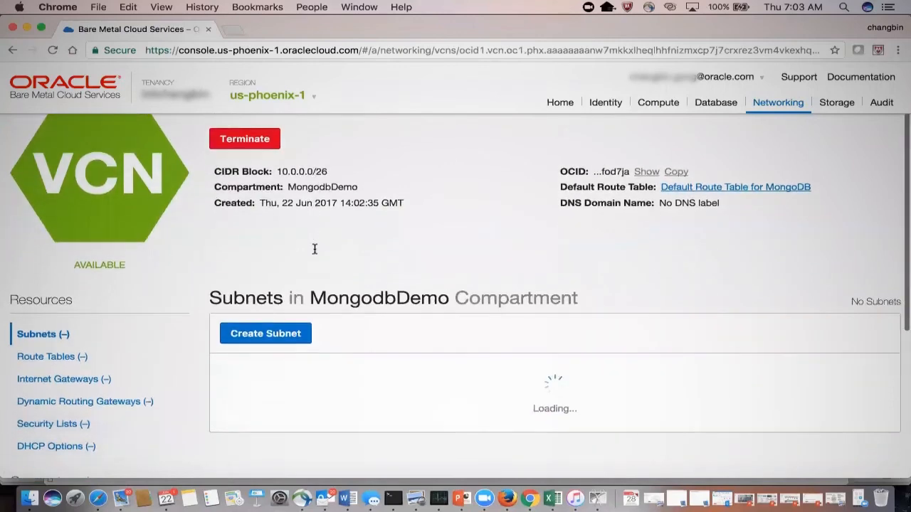
scroll(down, 3)
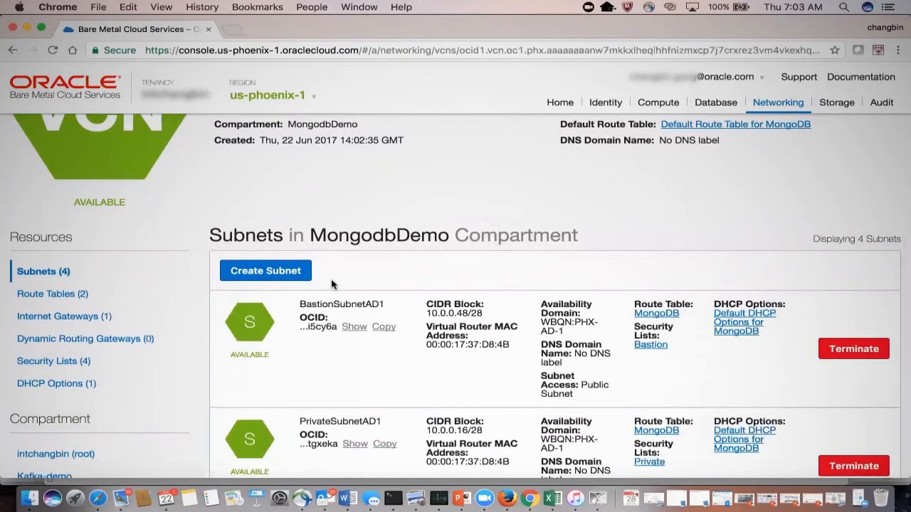
scroll(down, 3)
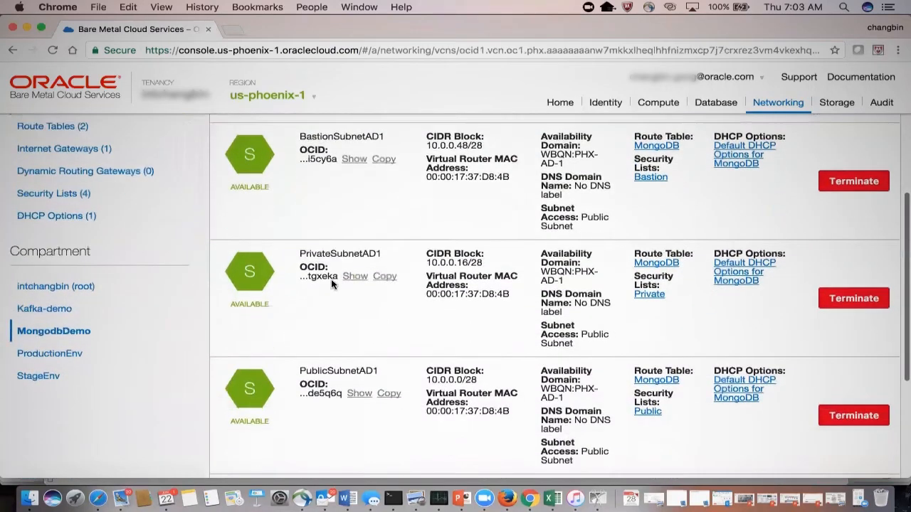
scroll(down, 3)
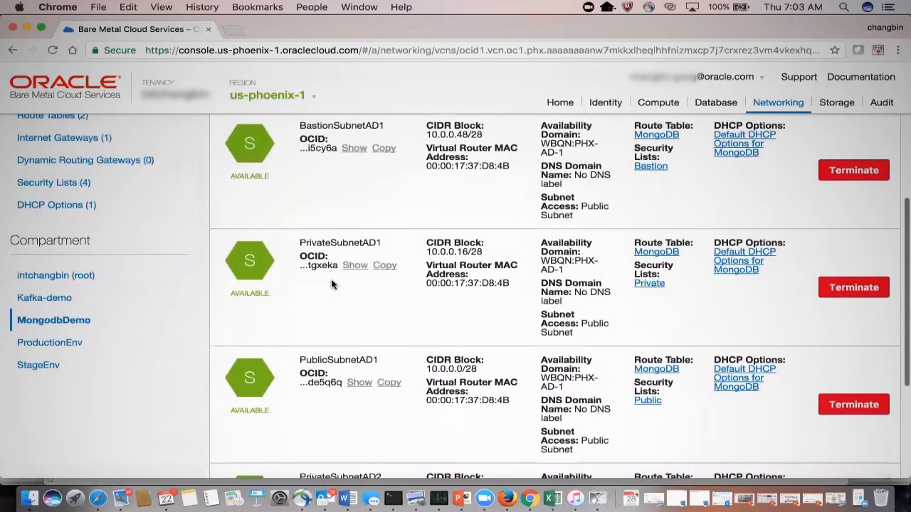
scroll(up, 3)
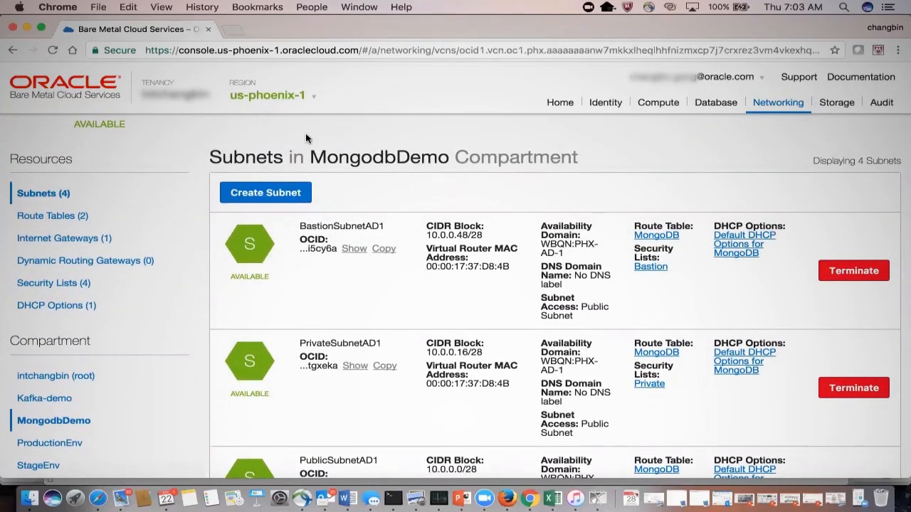
Switch to us-ashburn-1 and list MongoDB-Bastion, MongoDBAD1 and MongoDBAD2 under Compute > Instances
click(273, 95)
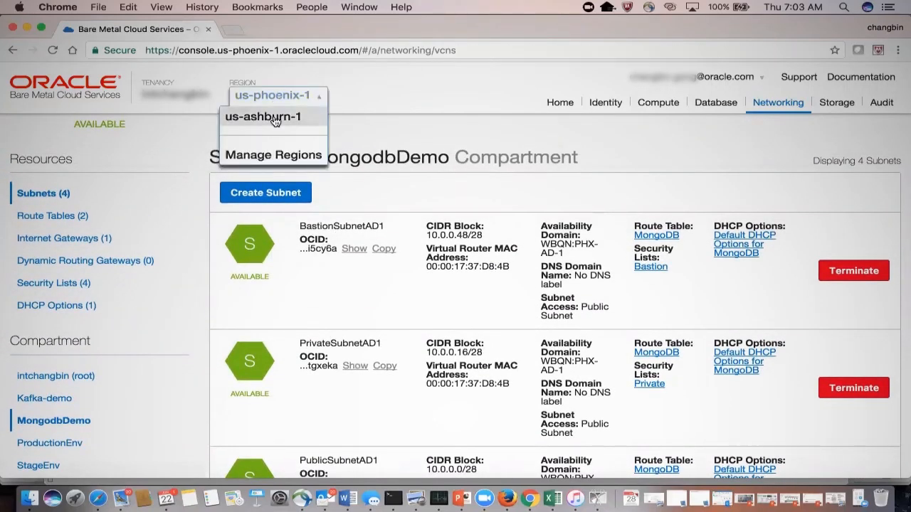
click(274, 116)
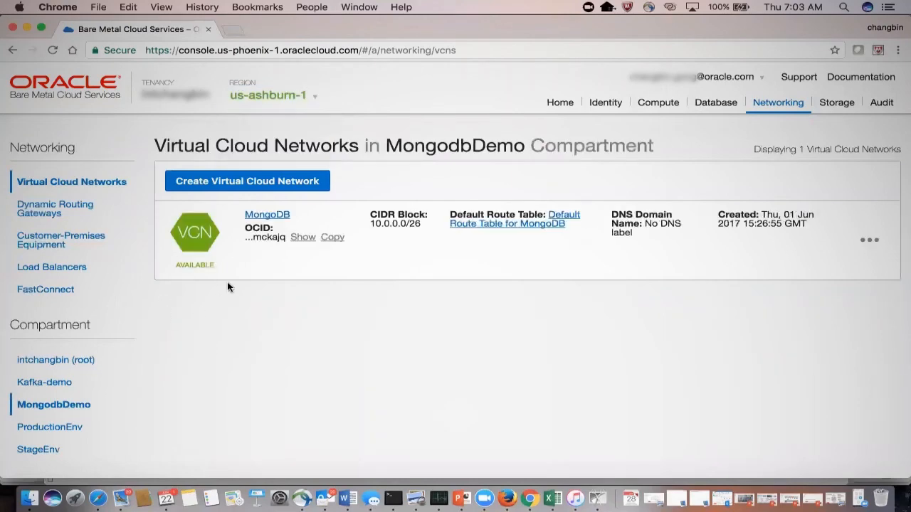
click(657, 101)
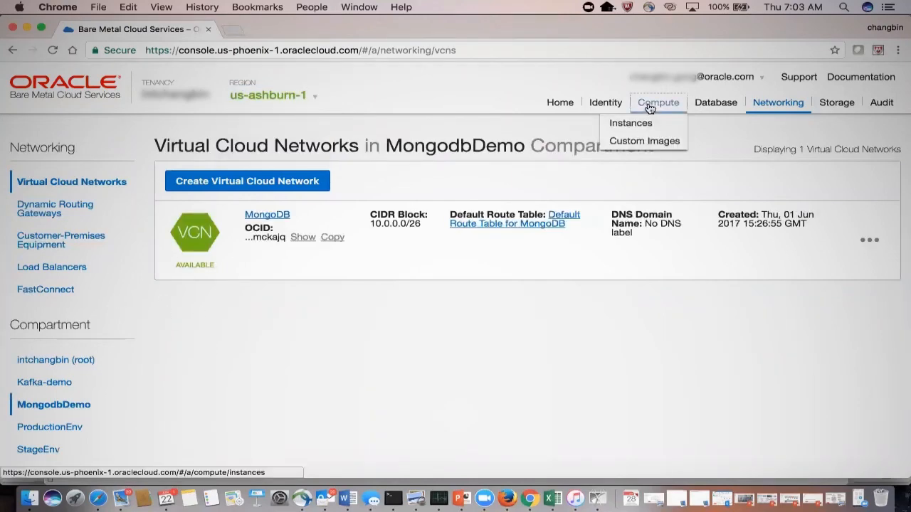
click(629, 123)
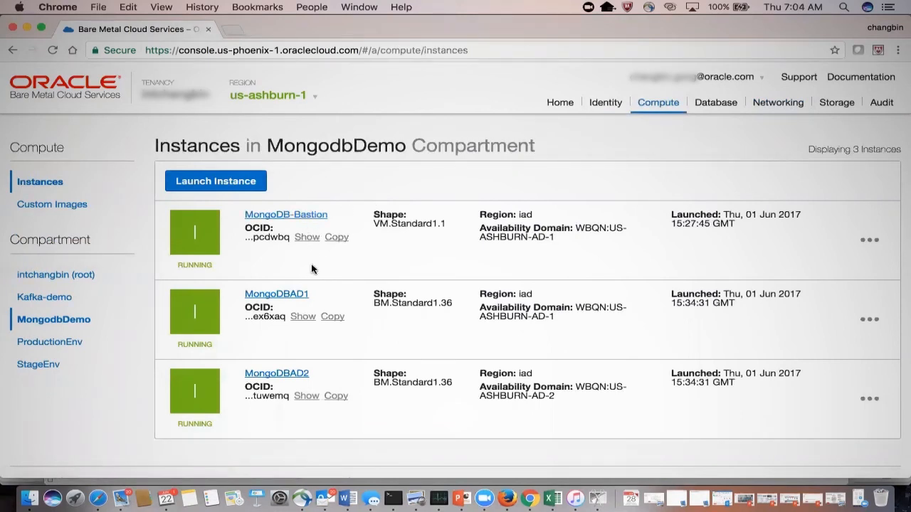
mouse_move(298, 338)
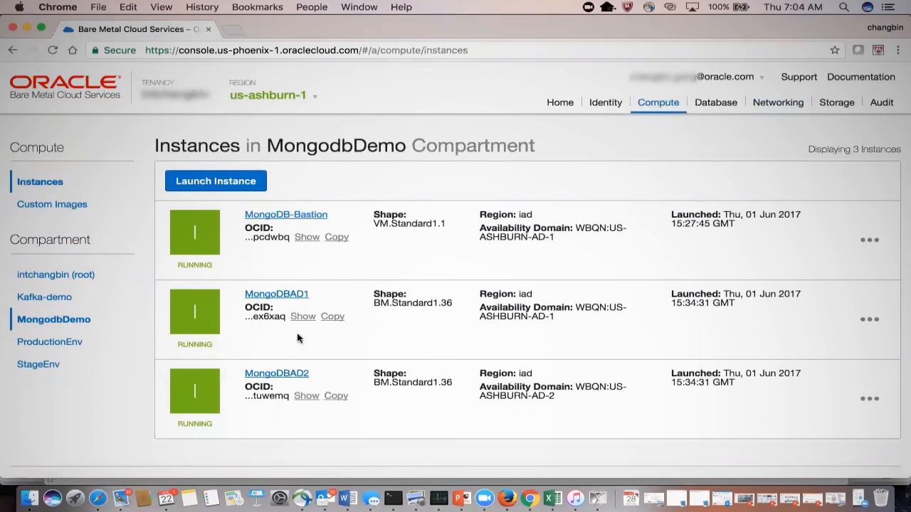
mouse_move(286, 214)
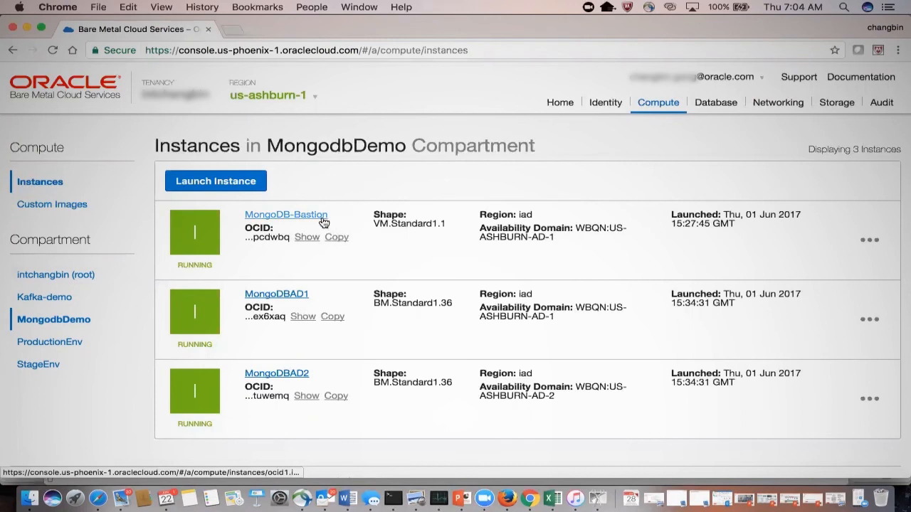
mouse_move(730, 137)
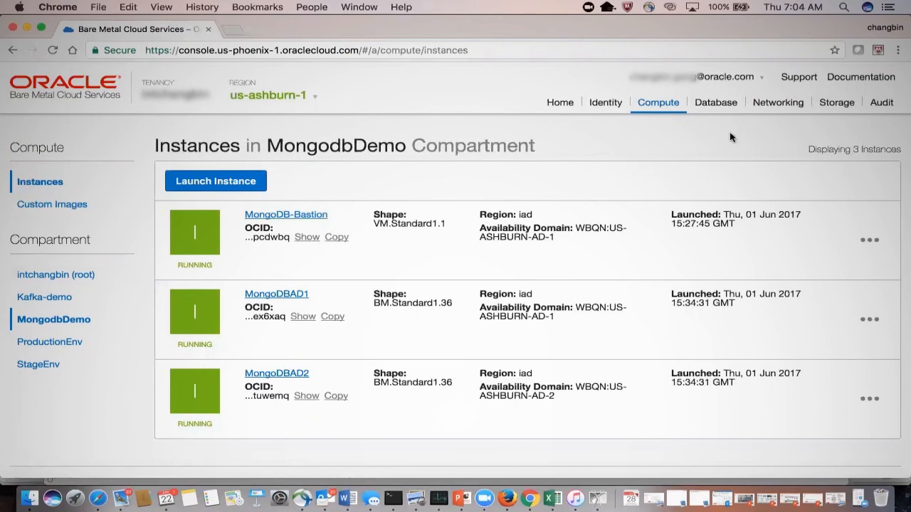
Open the us-ashburn-1 MongoDB VCN and scroll through its four subnets, including BastionSubnetAD1
click(777, 102)
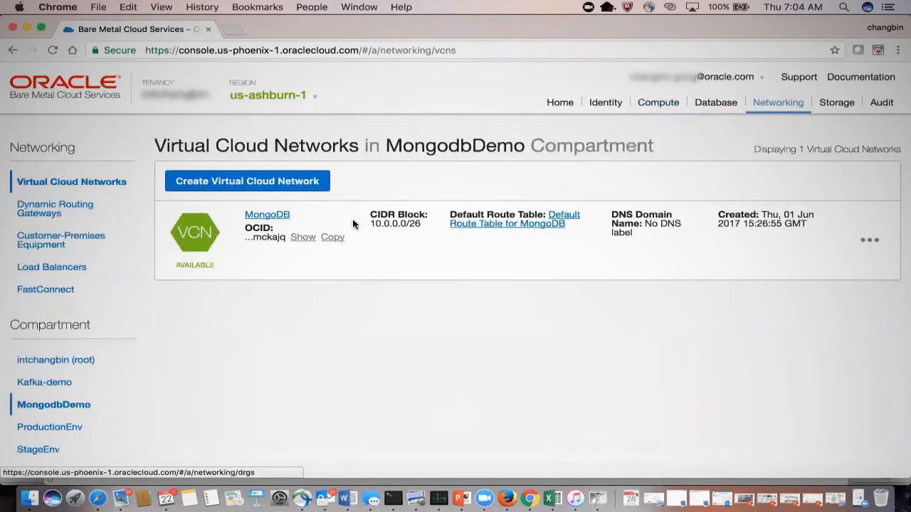
click(267, 214)
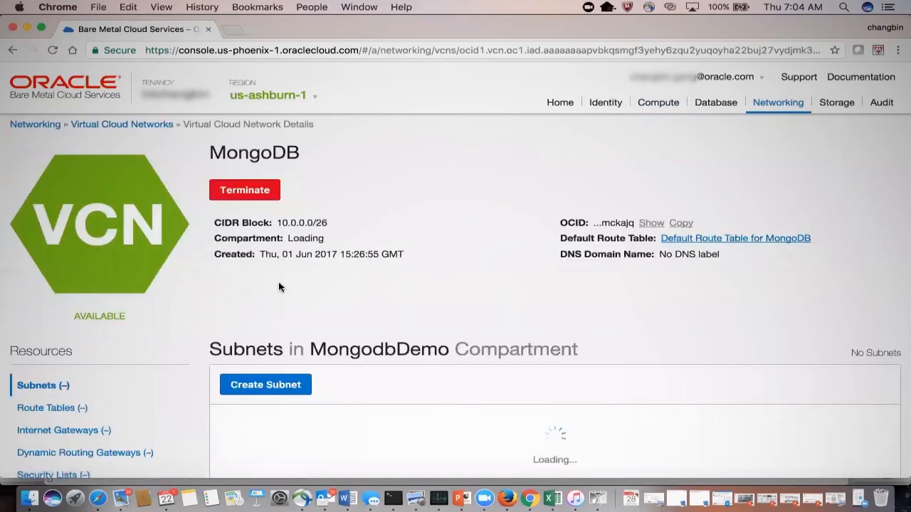
scroll(down, 3)
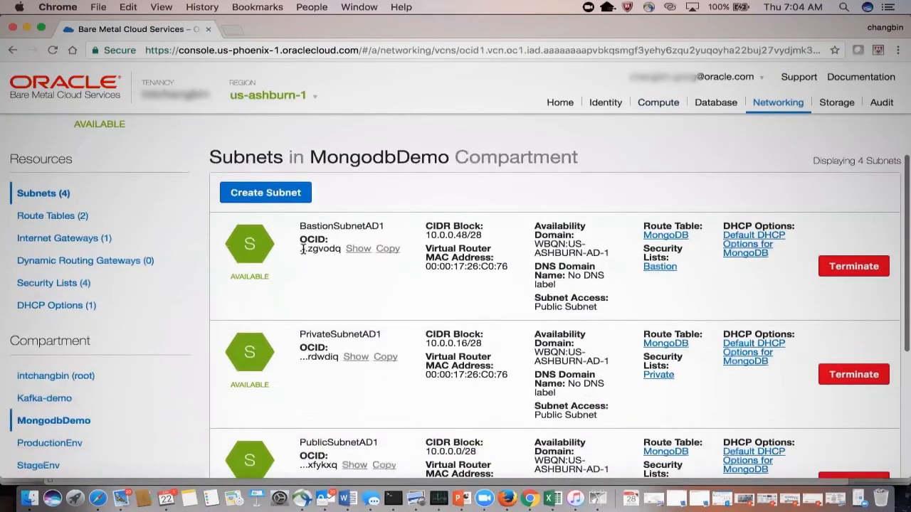
scroll(down, 3)
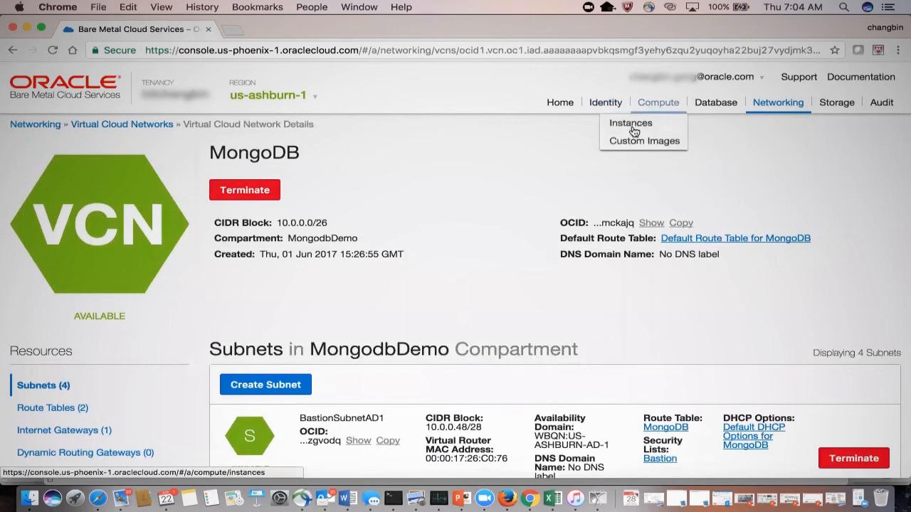
Return to Compute > Instances showing MongoDB-Bastion, MongoDBAD1 and MongoDBAD2 running
click(630, 123)
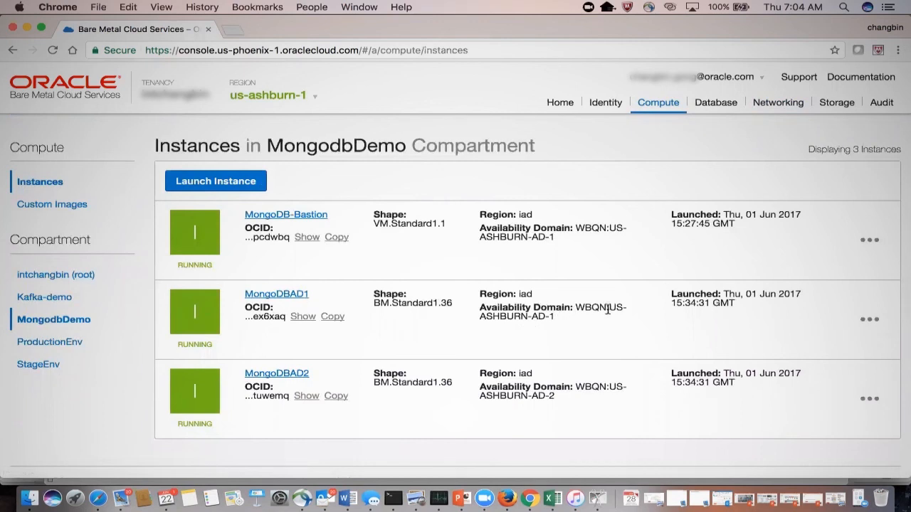
mouse_move(532, 388)
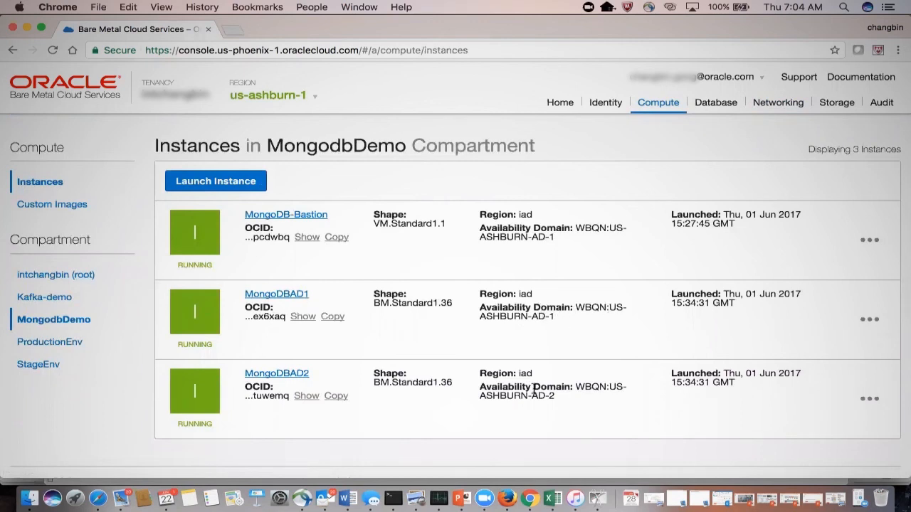
mouse_move(476, 379)
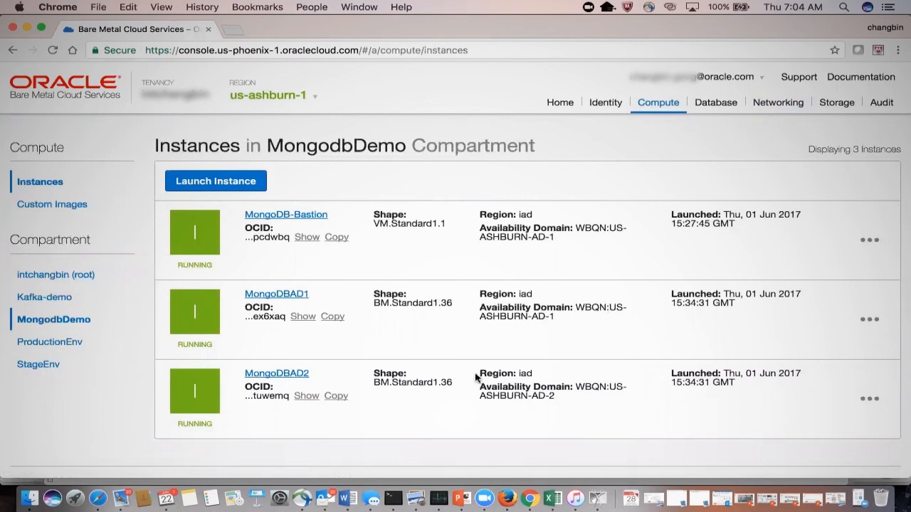
mouse_move(464, 335)
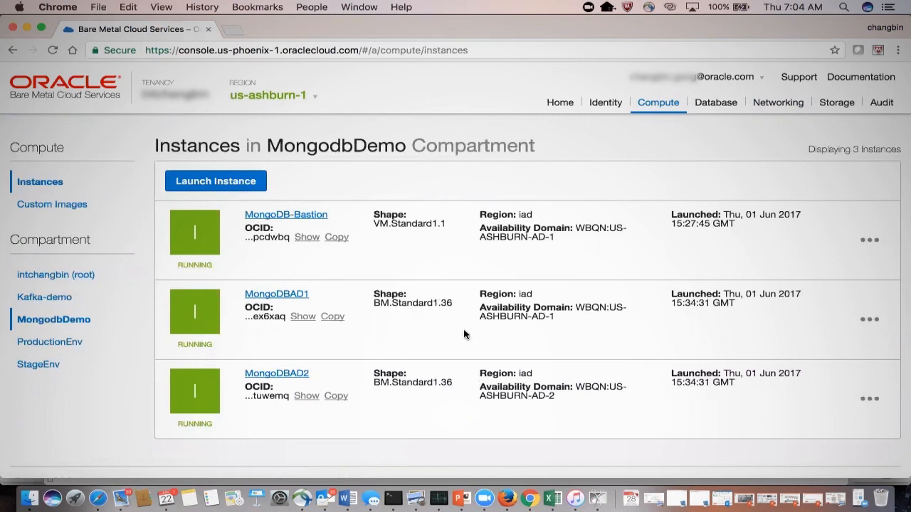